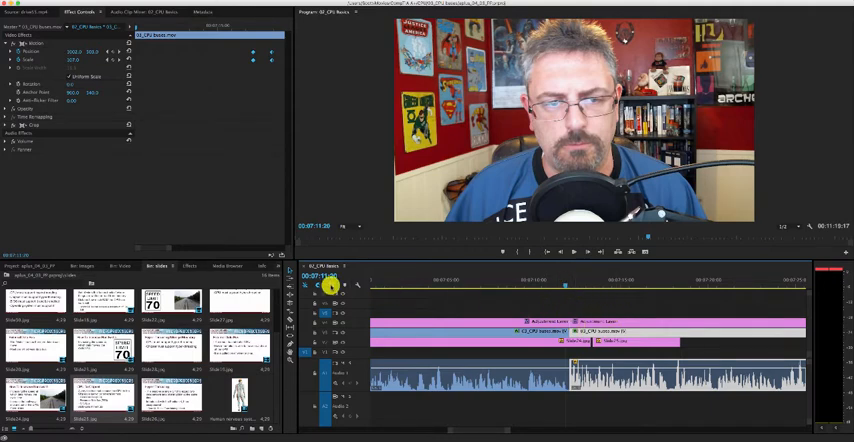
Step: Search the Effects library for 'mor', clear it, and expand Video Transitions > 3D Motion
click(190, 265)
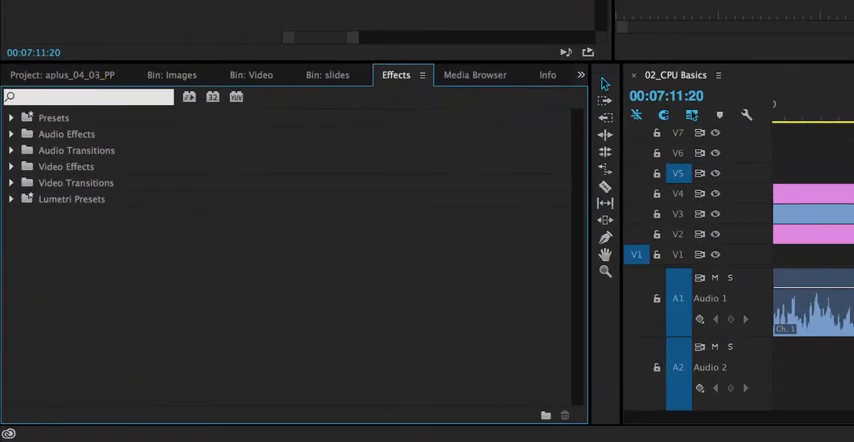
text(mor)
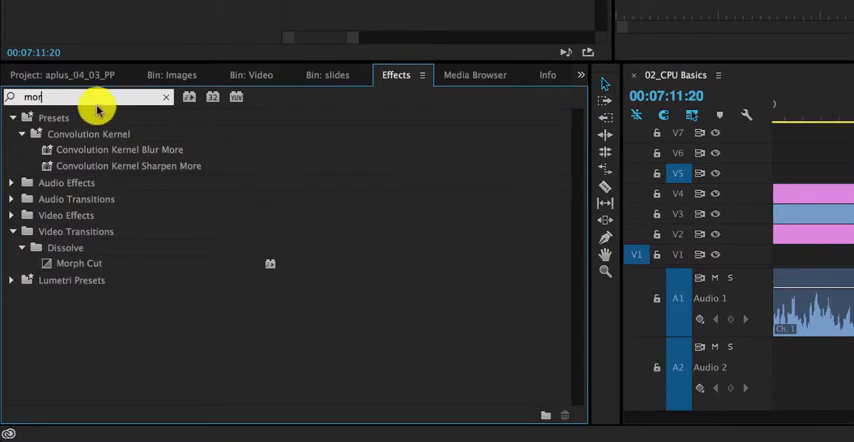
click(165, 96)
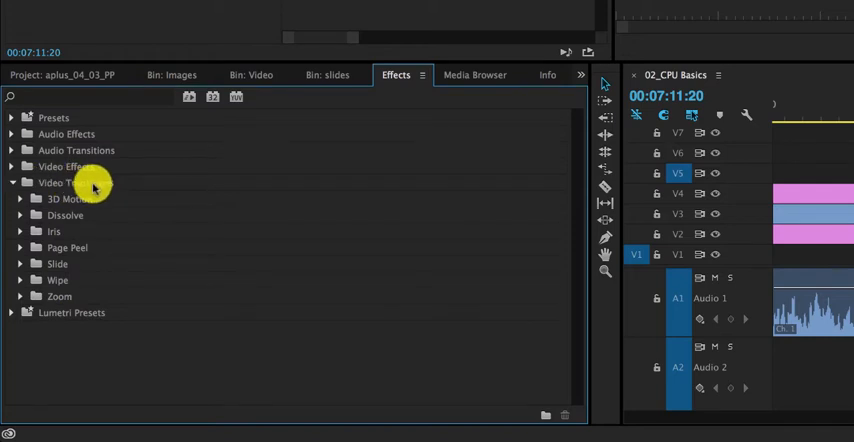
click(22, 198)
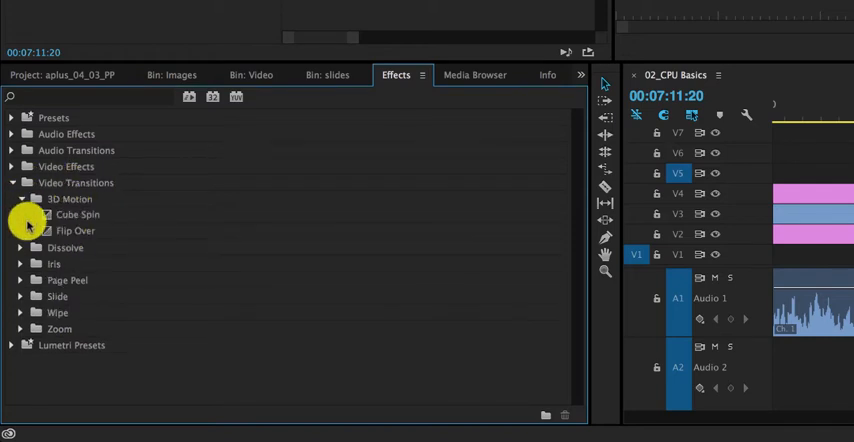
click(22, 247)
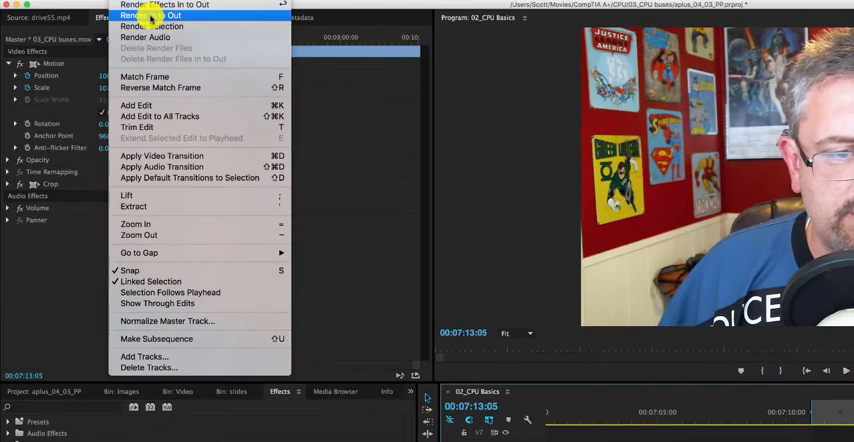
Step: Render the 02_CPU Basics sequence's in-to-out range from the Sequence menu
click(165, 7)
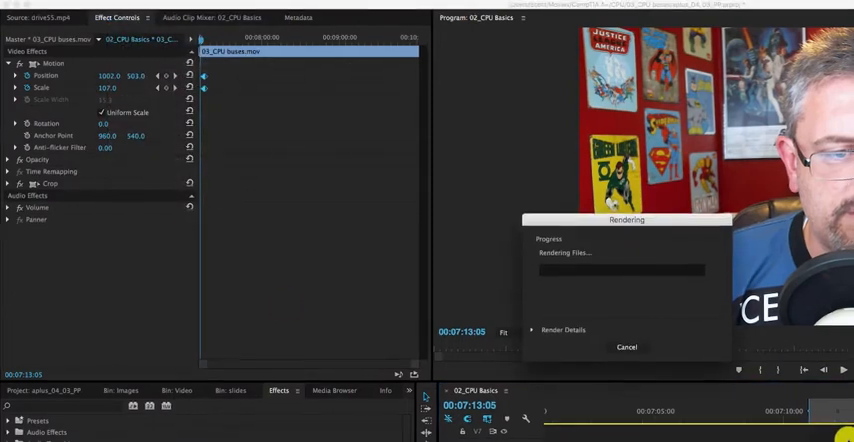